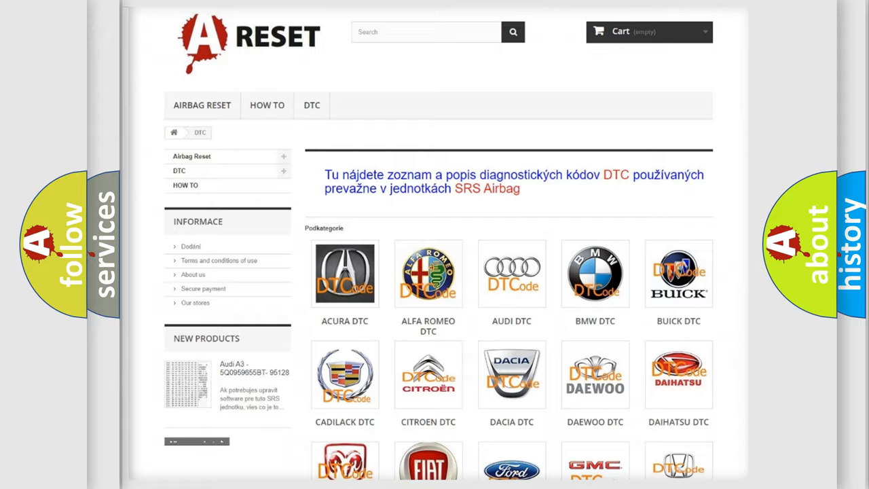
Open the Lincoln DTC subcategory from the DTC category grid
scroll("down", 3)
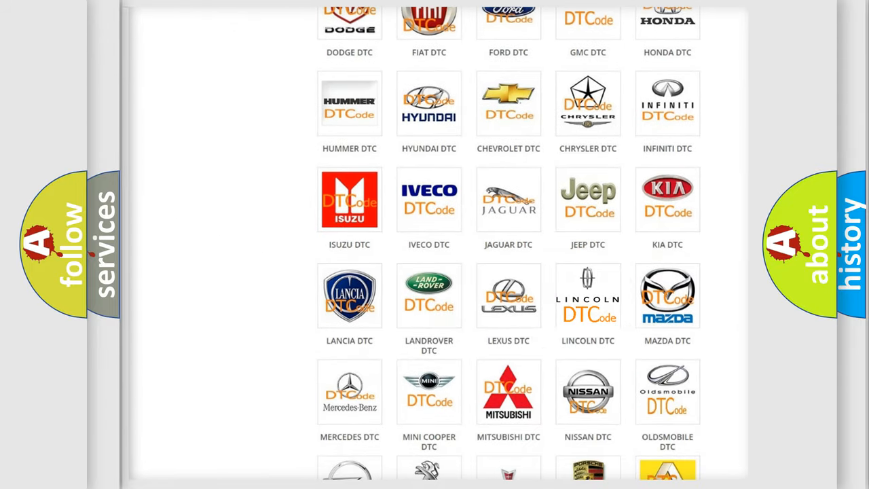
left_click(588, 296)
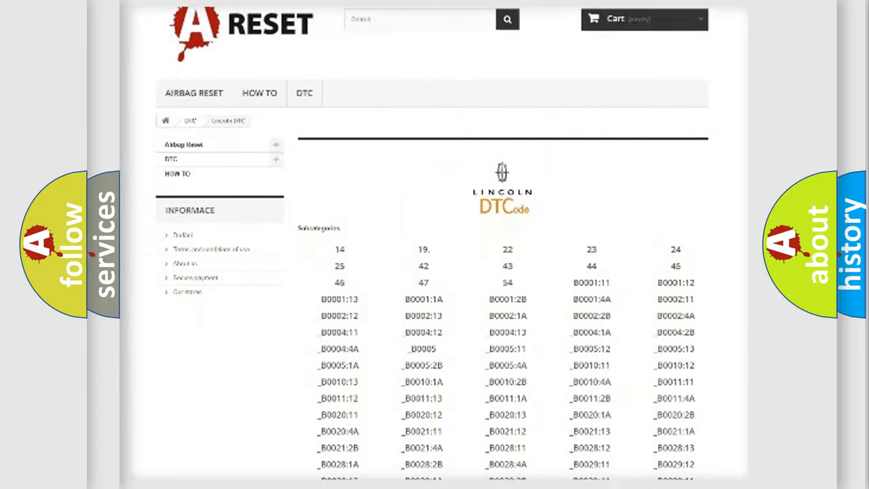
scroll("down", 3)
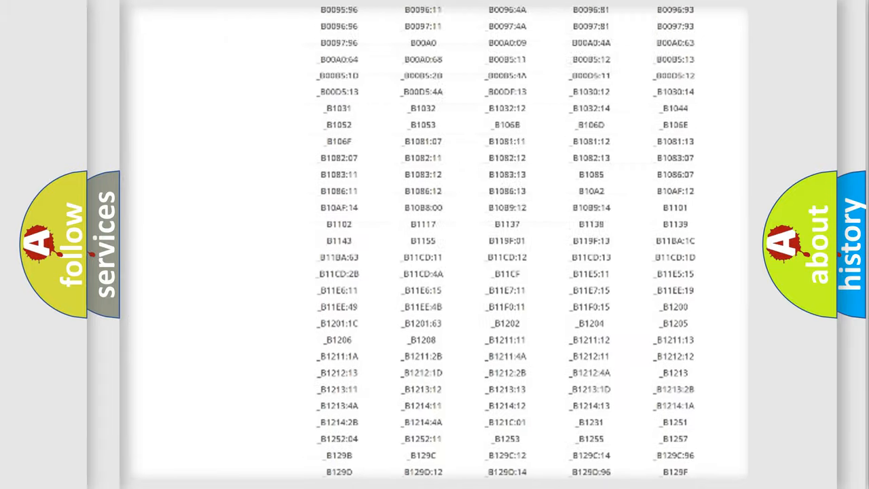
scroll("up", 3)
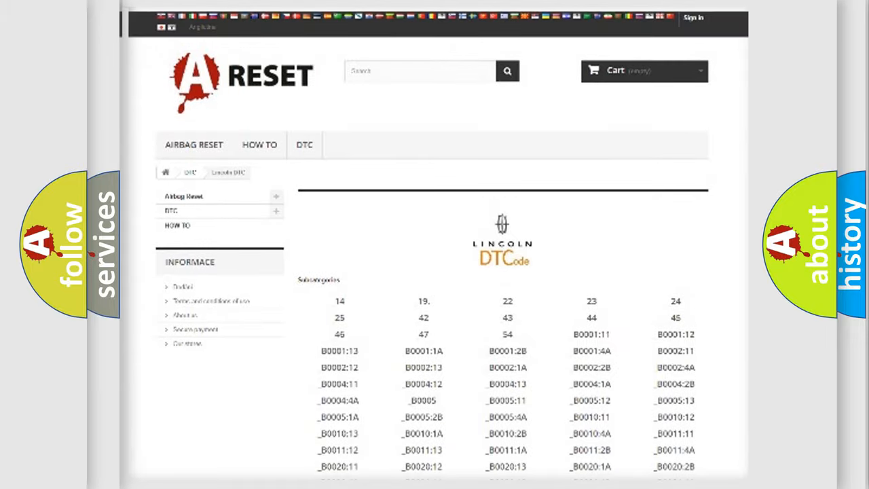